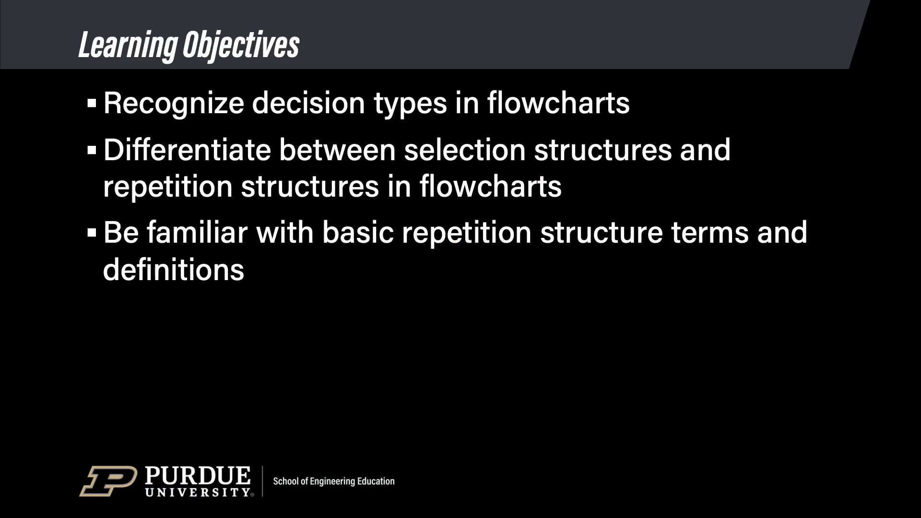
key("Right")
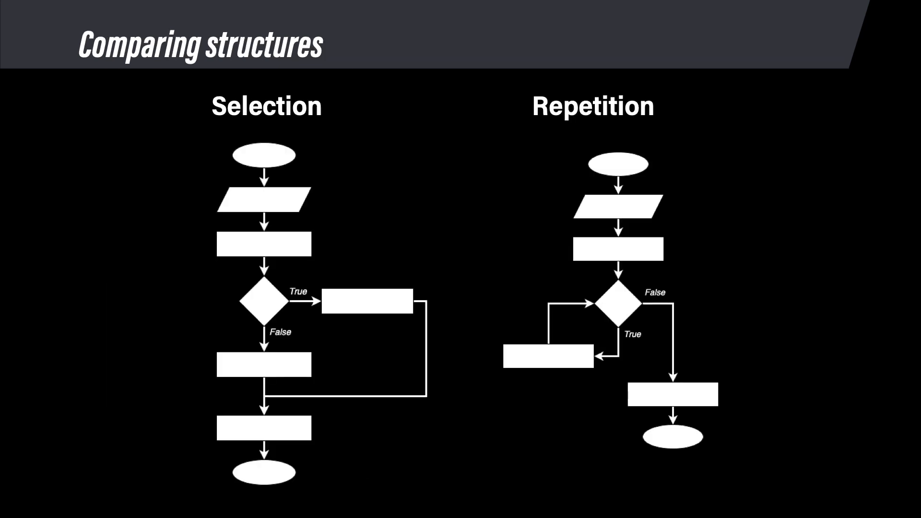
key("Right")
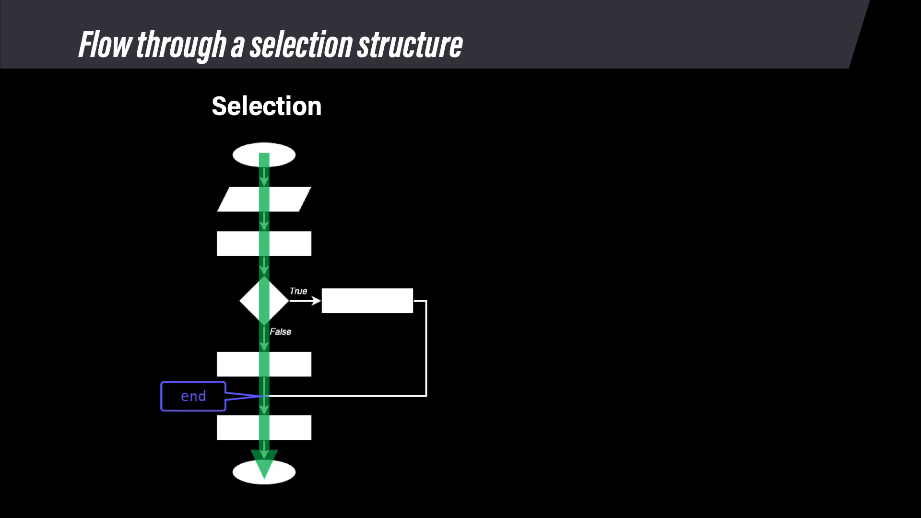
left_click(194, 397)
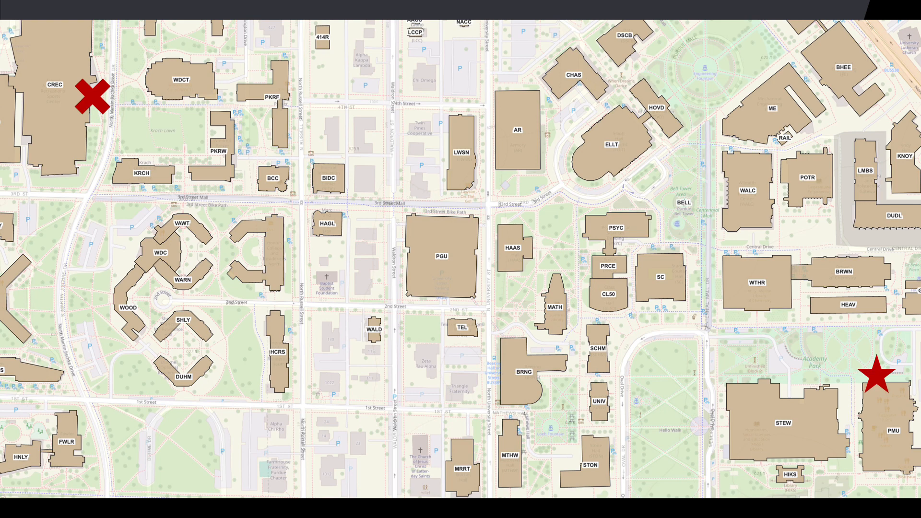
left_click(879, 377)
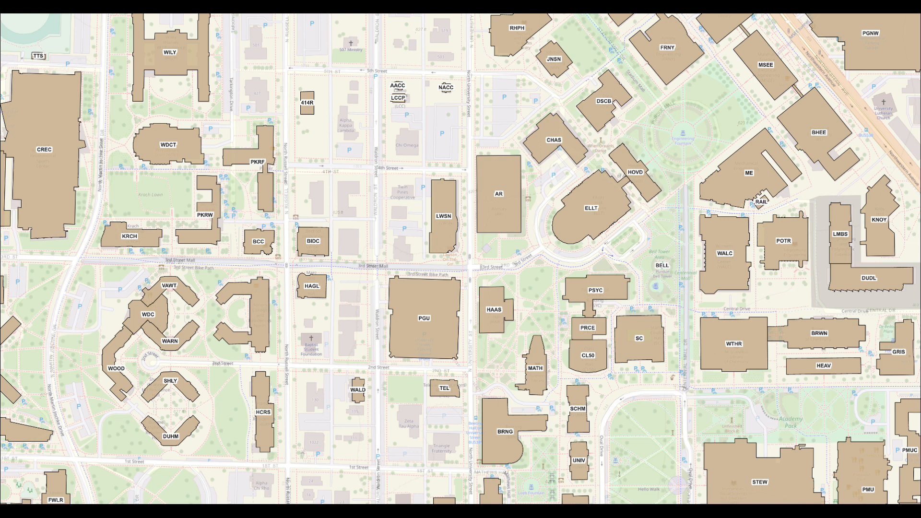
left_click(89, 167)
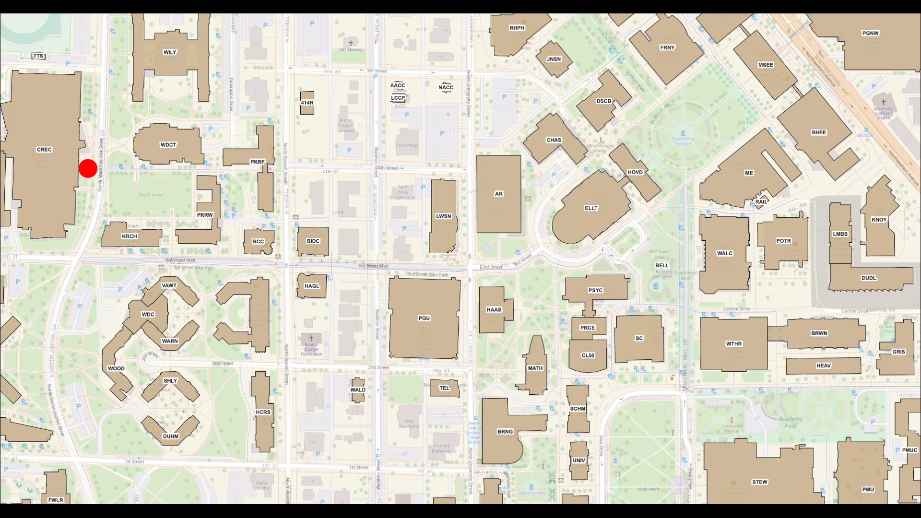
left_click_drag(89, 169, 240, 166)
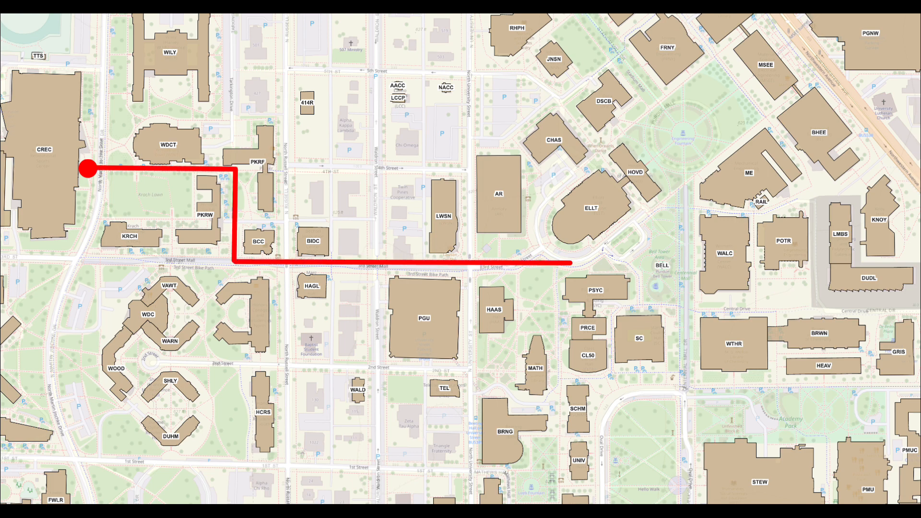
left_click(678, 199)
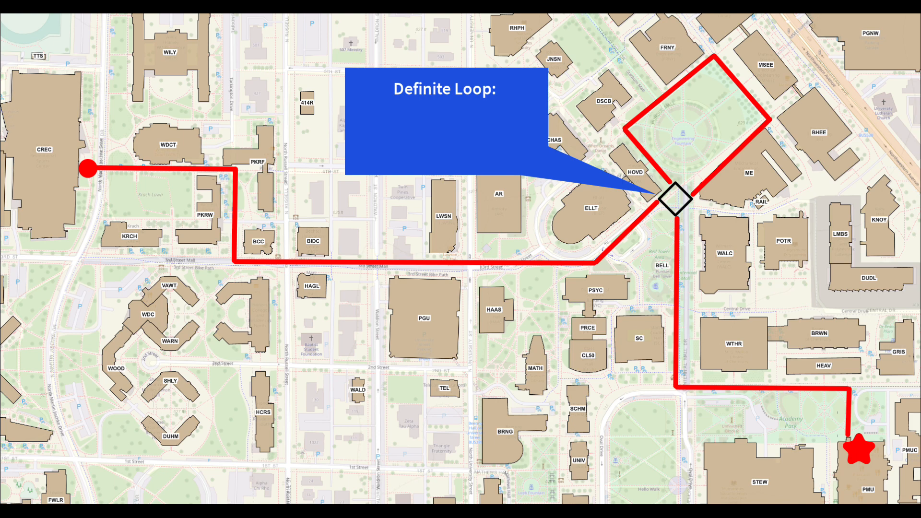
type("Have I run fewer than my required number of laps?")
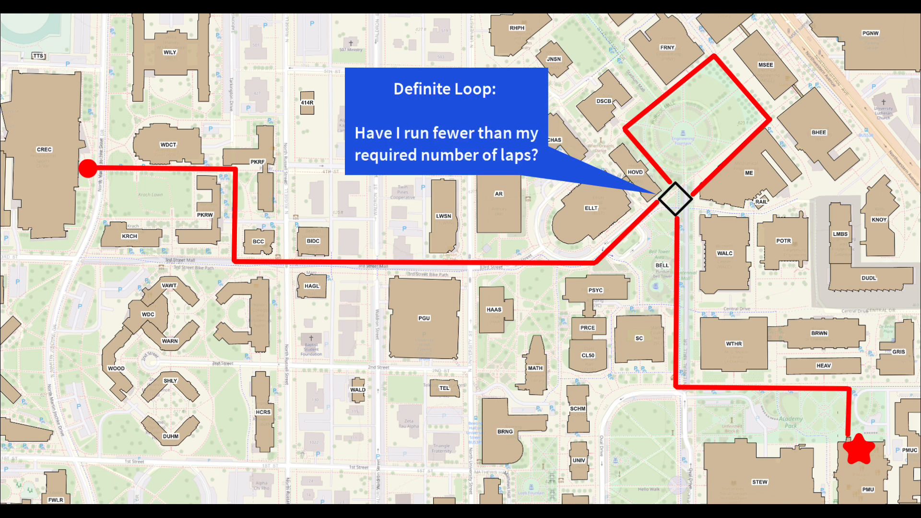